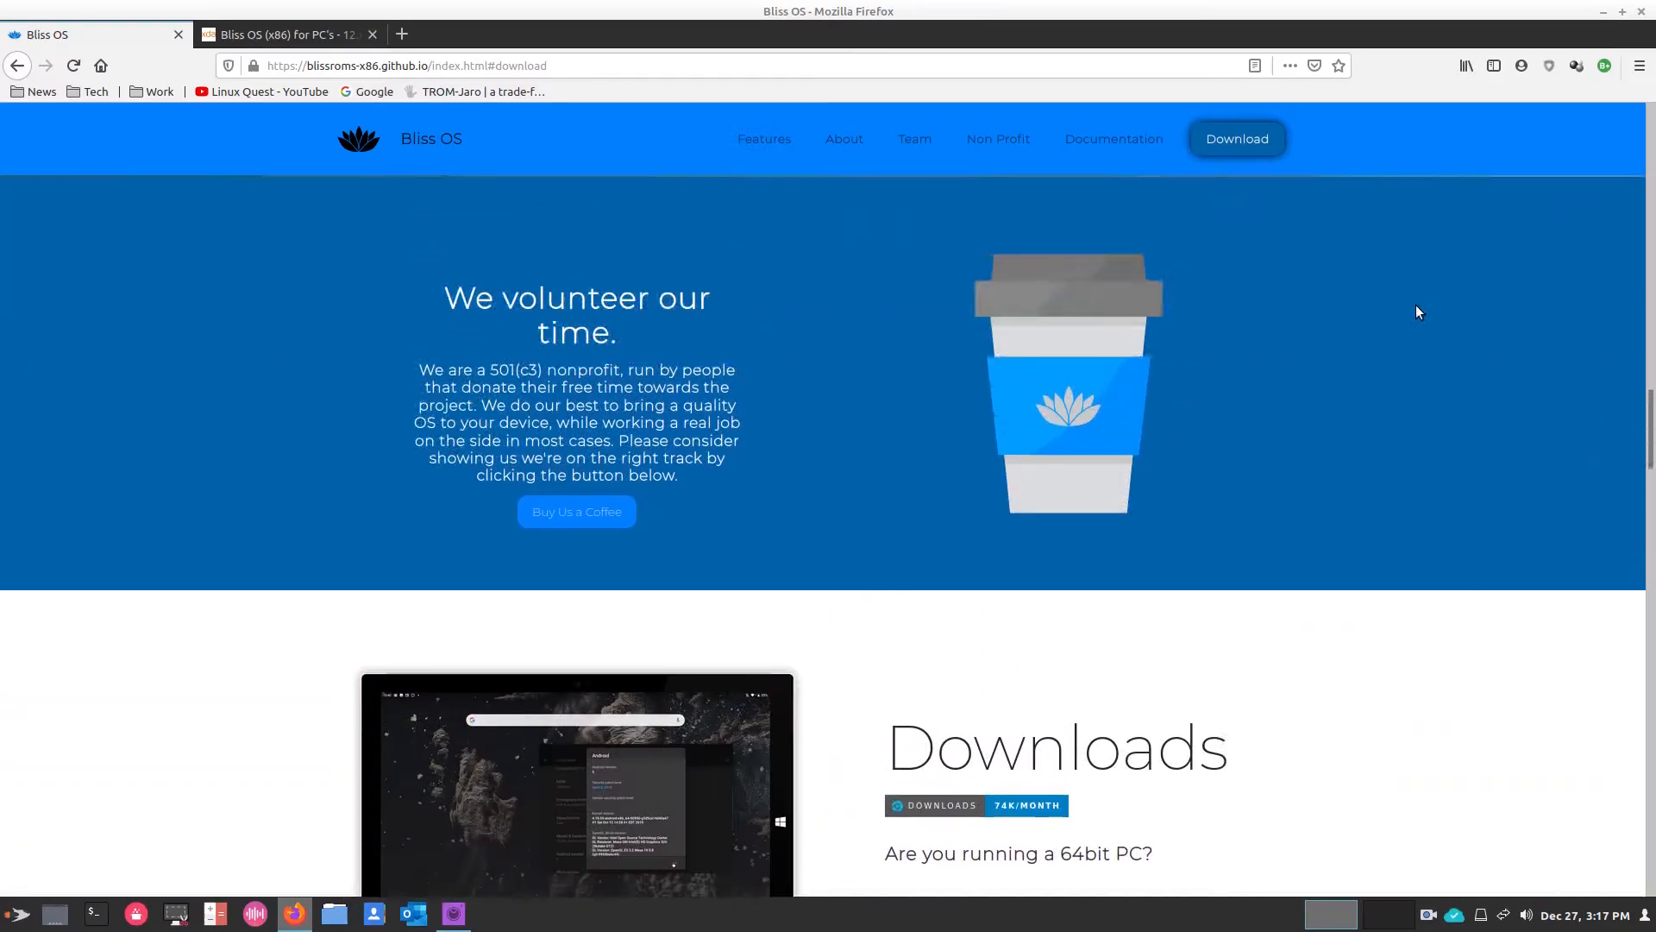
Scroll the floating Settings list down to show the System and About tablet entries
left_click(285, 33)
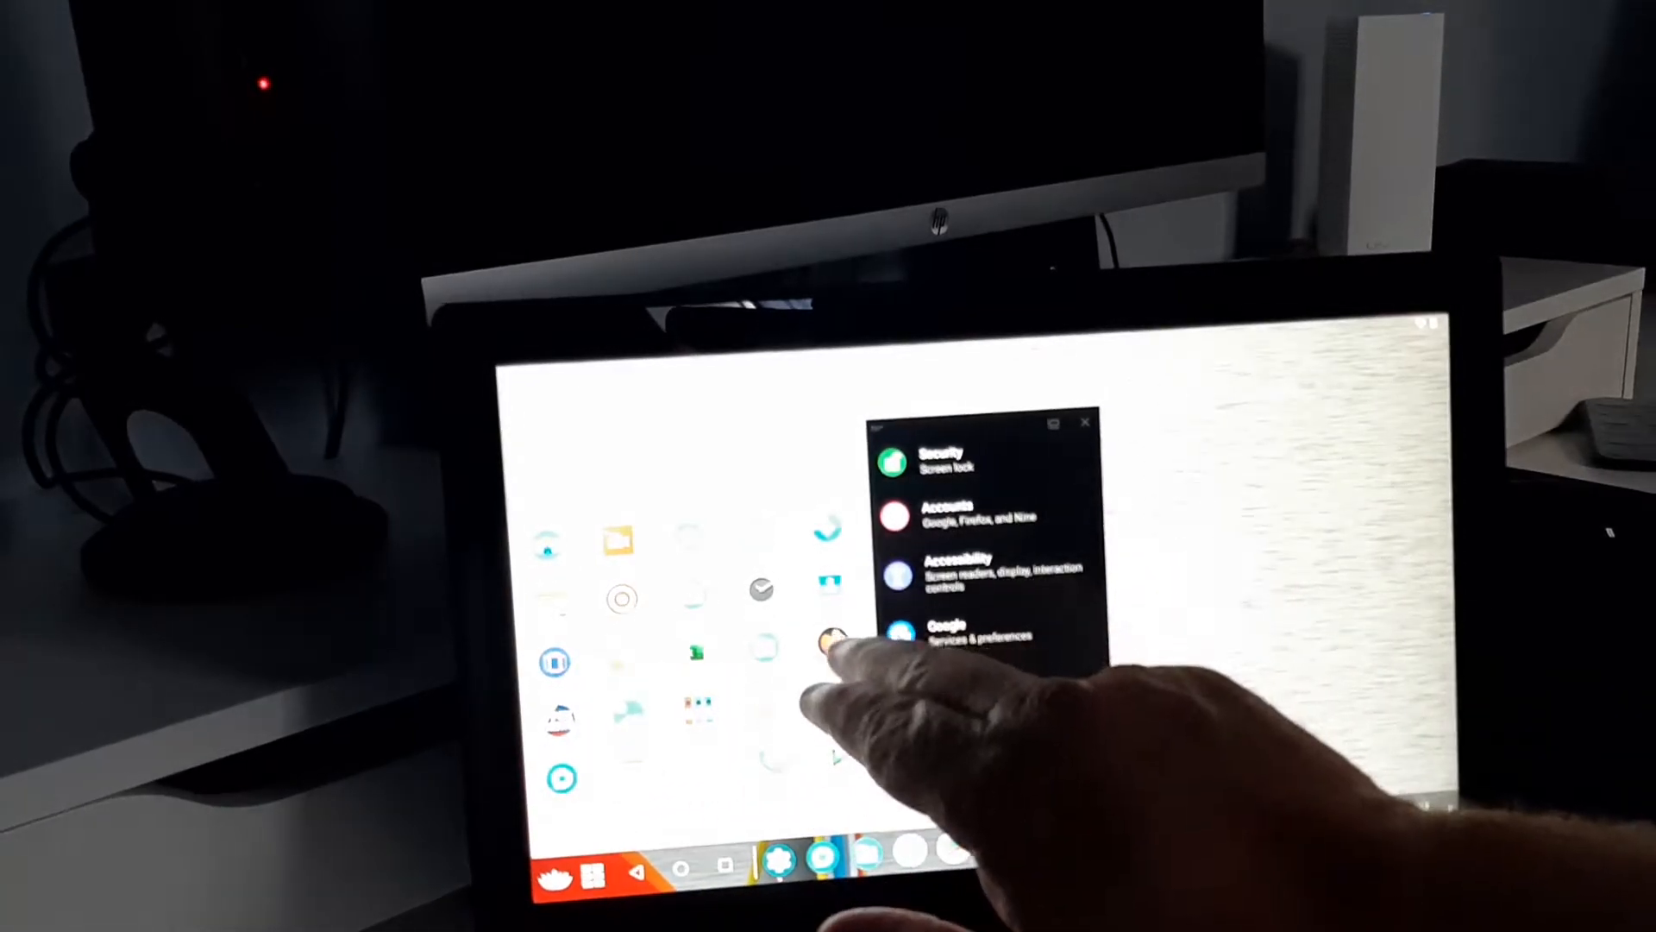
scroll("down", 3)
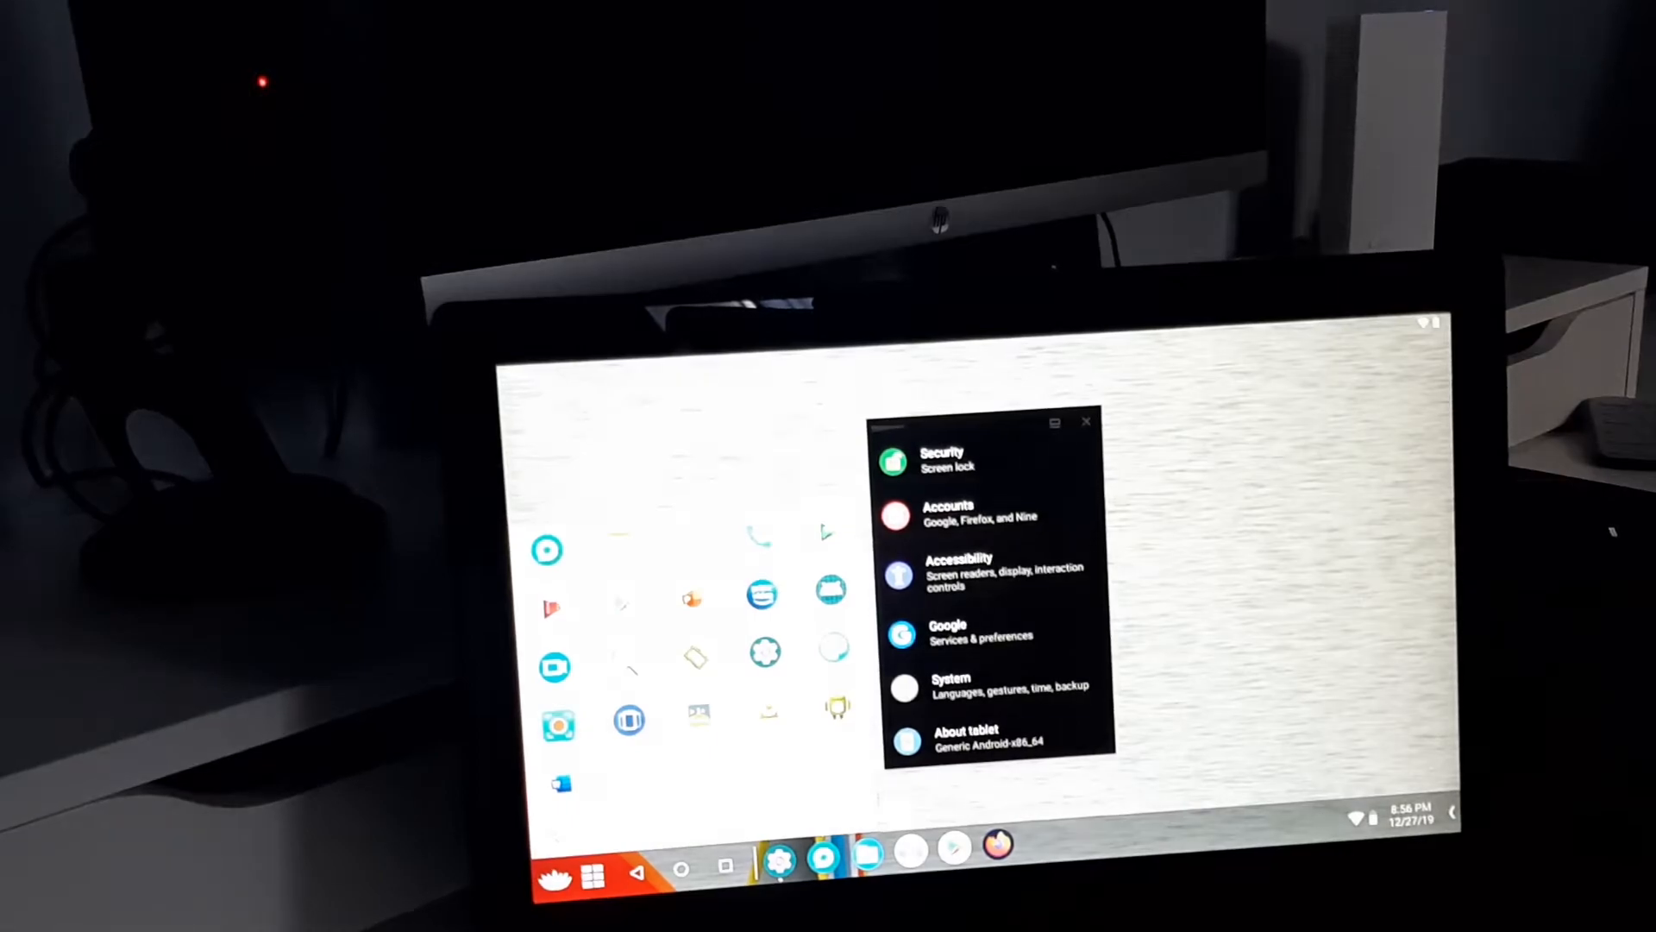